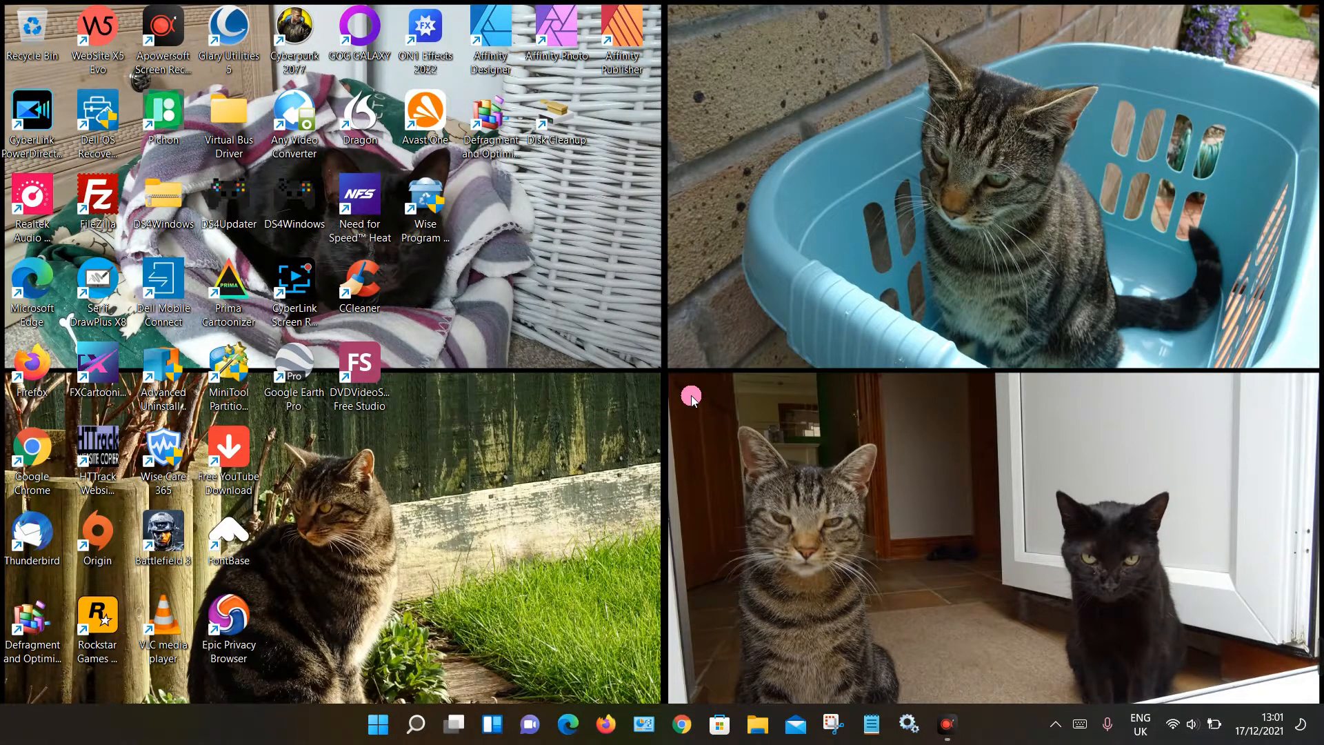
pyautogui.moveTo(521, 561)
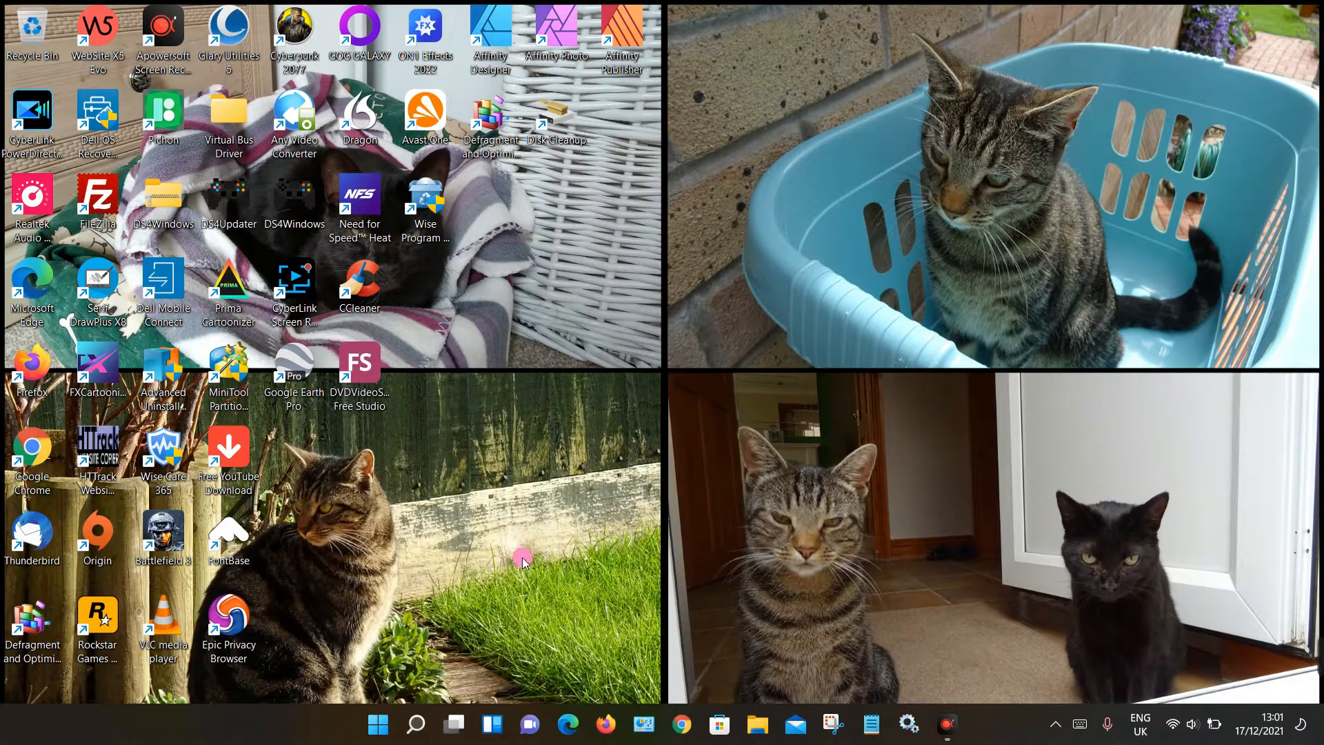
# Bring up the Windows search panel from the taskbar Search icon
pyautogui.click(415, 723)
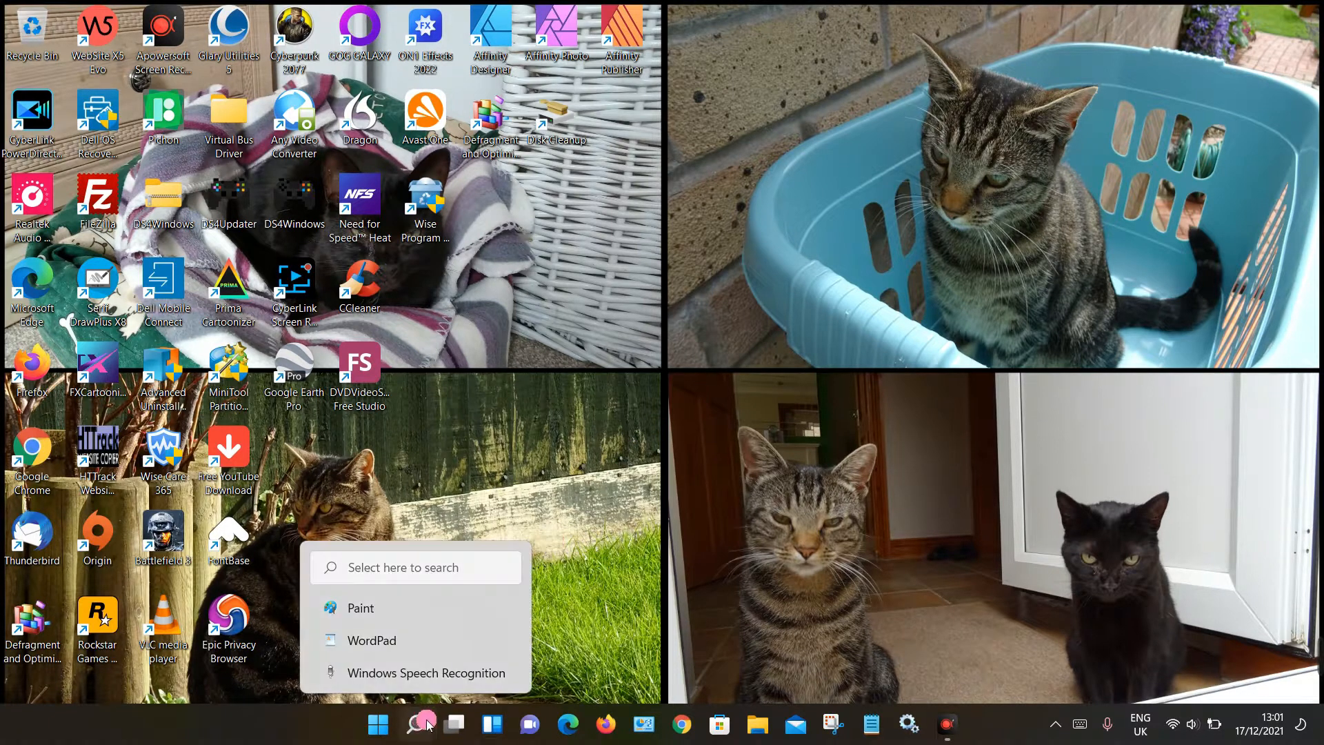
pyautogui.click(414, 724)
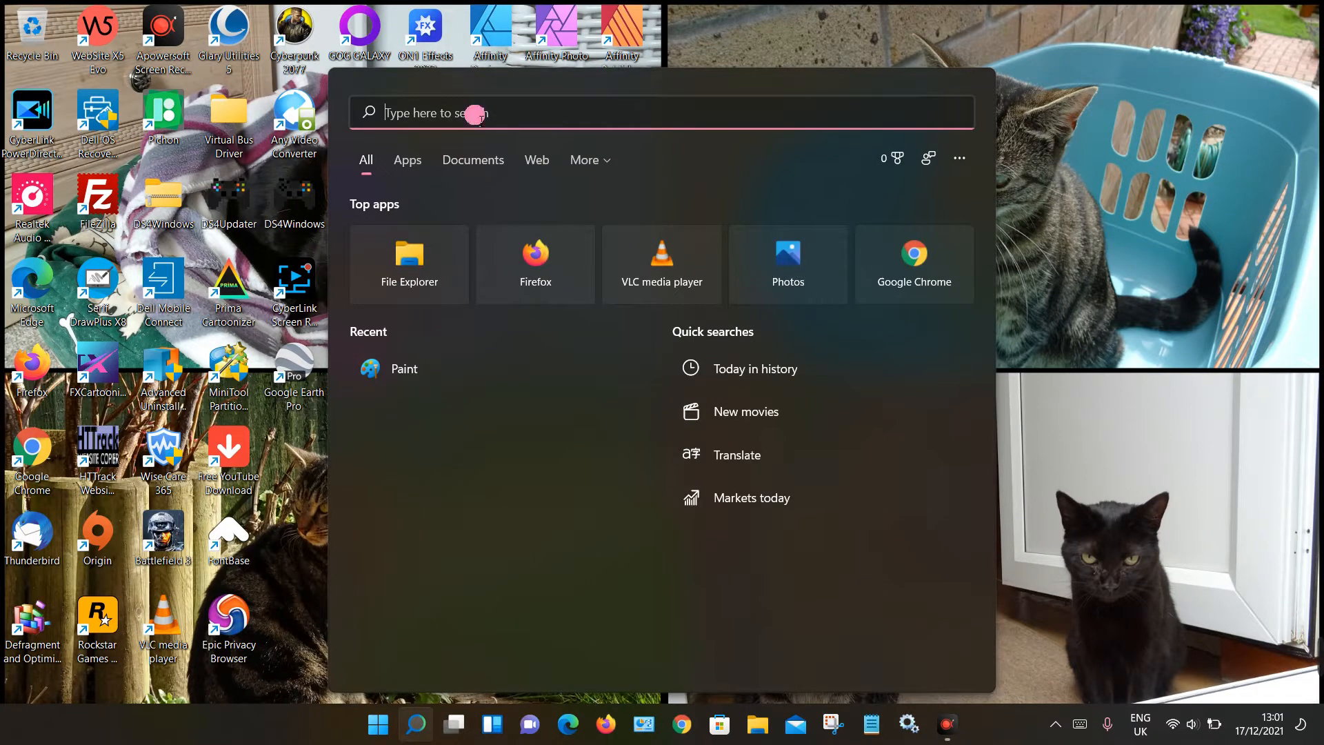
# Search 'pai' and pin the Paint result to the taskbar
pyautogui.write('pai')
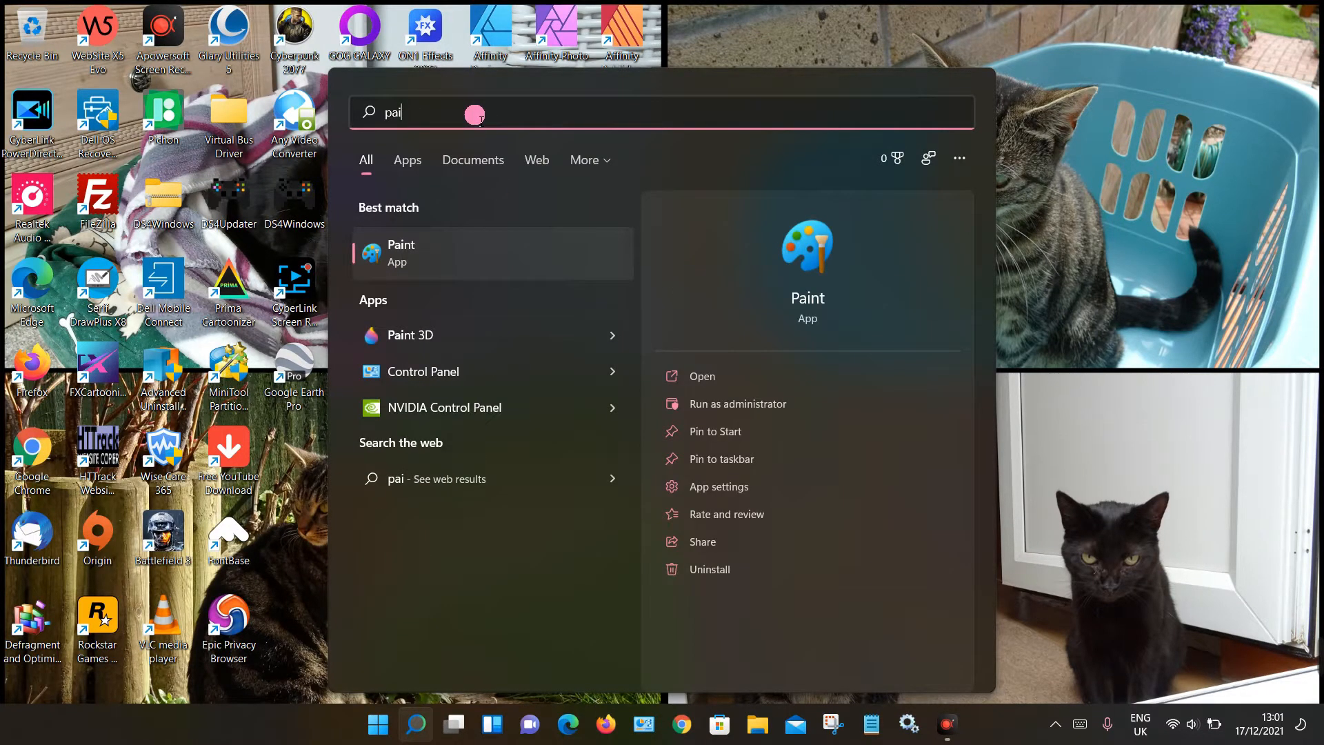
pyautogui.moveTo(764, 293)
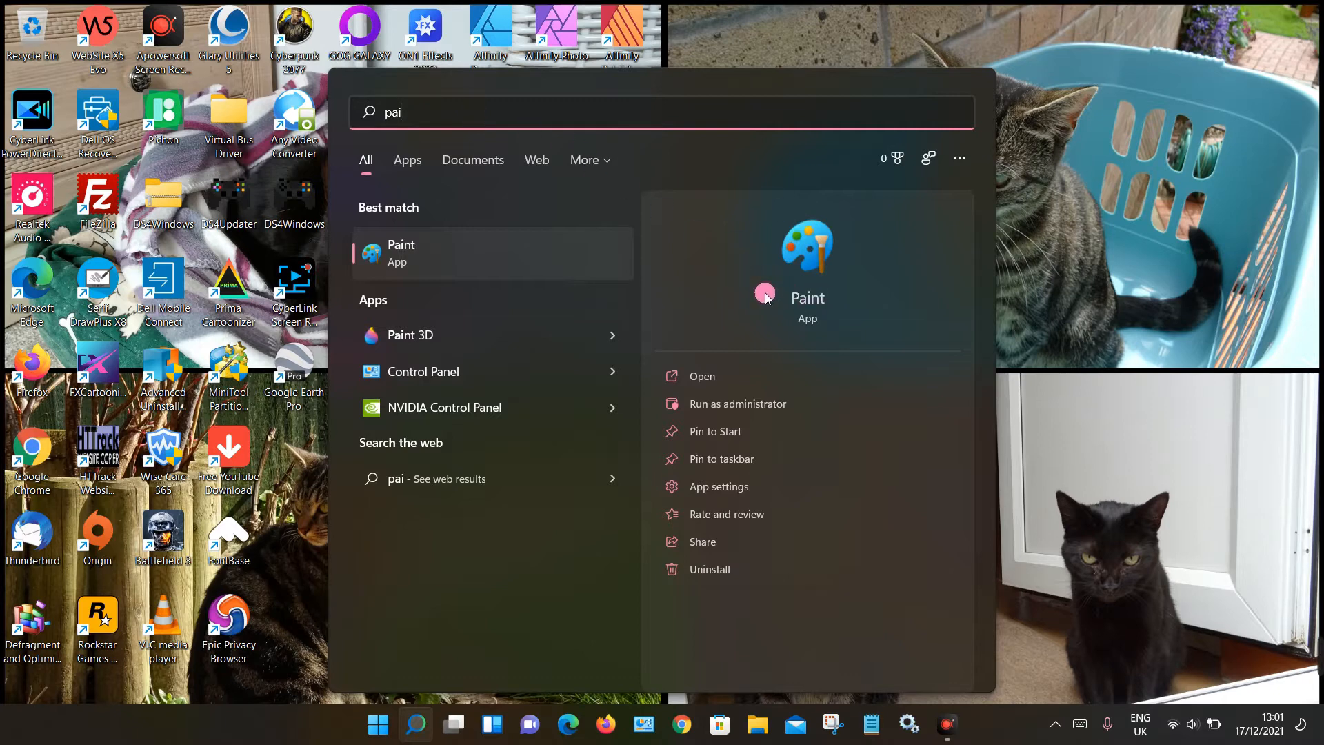
pyautogui.moveTo(757, 303)
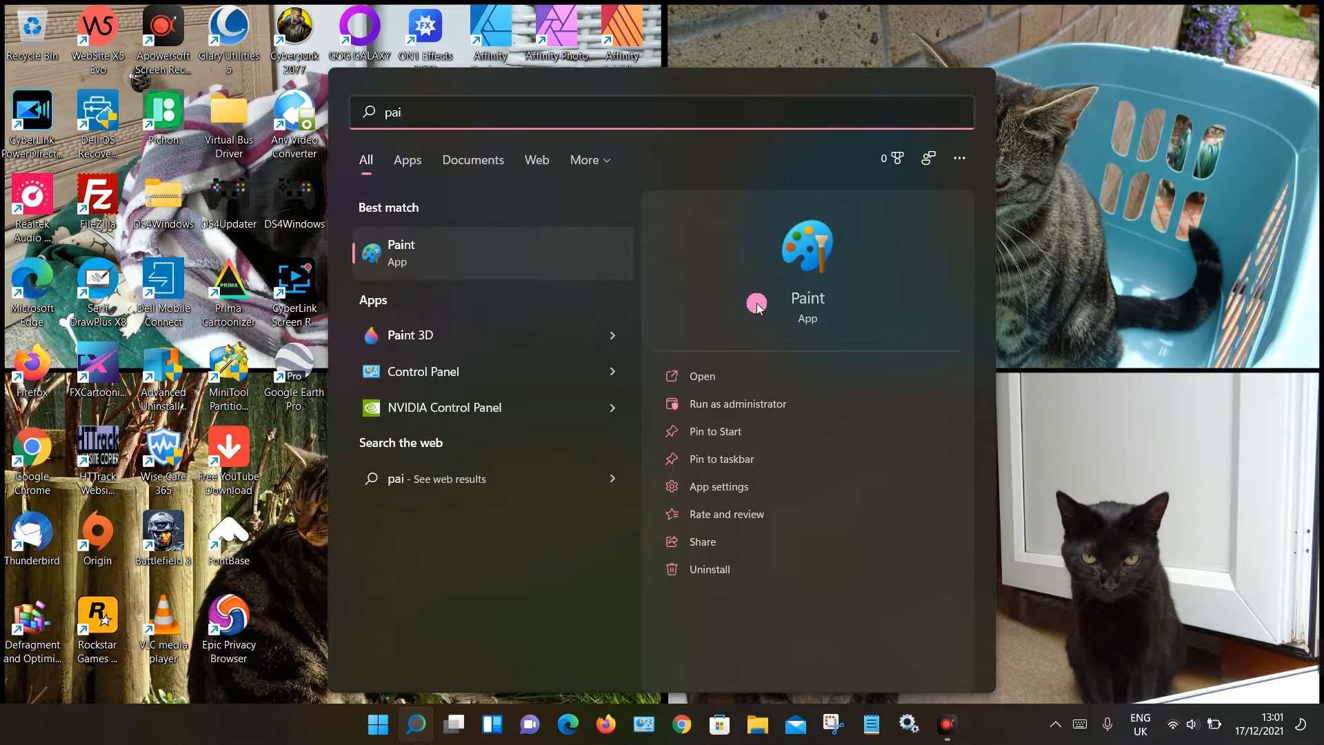
pyautogui.moveTo(757, 404)
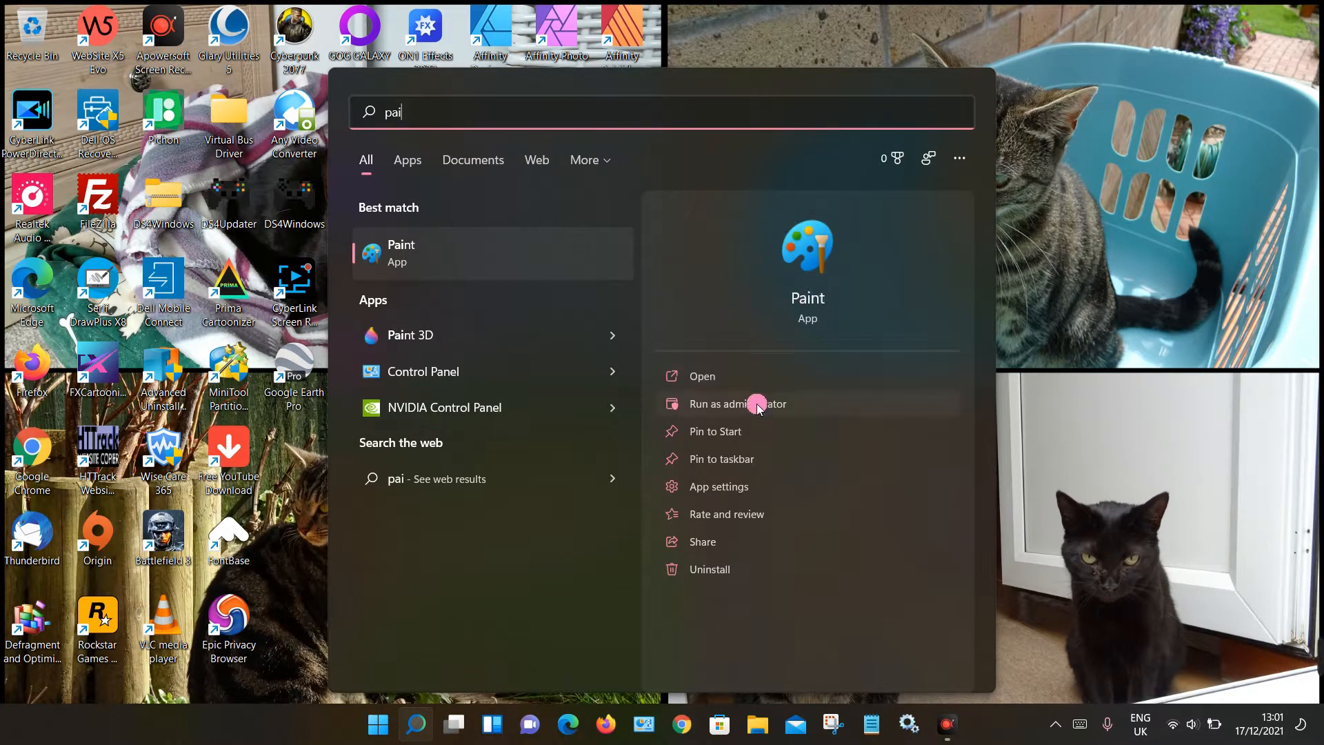
pyautogui.click(717, 457)
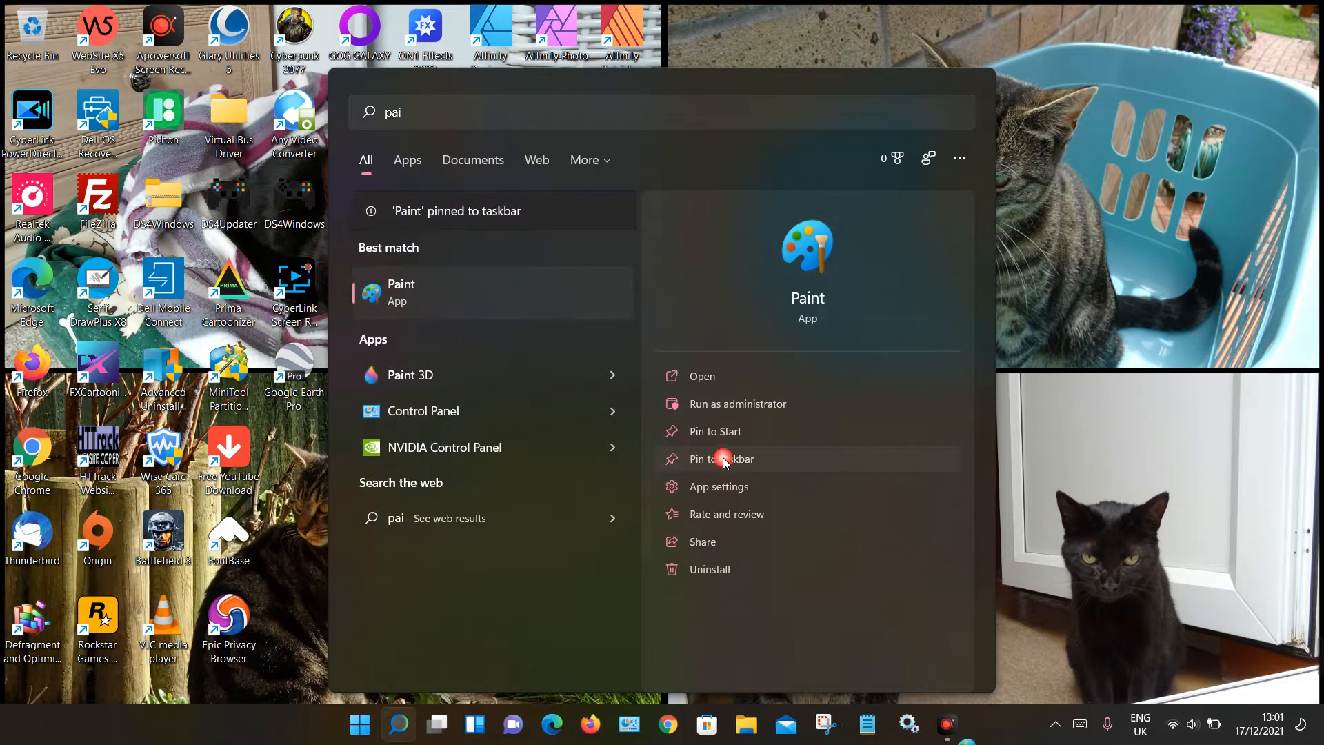
pyautogui.click(721, 458)
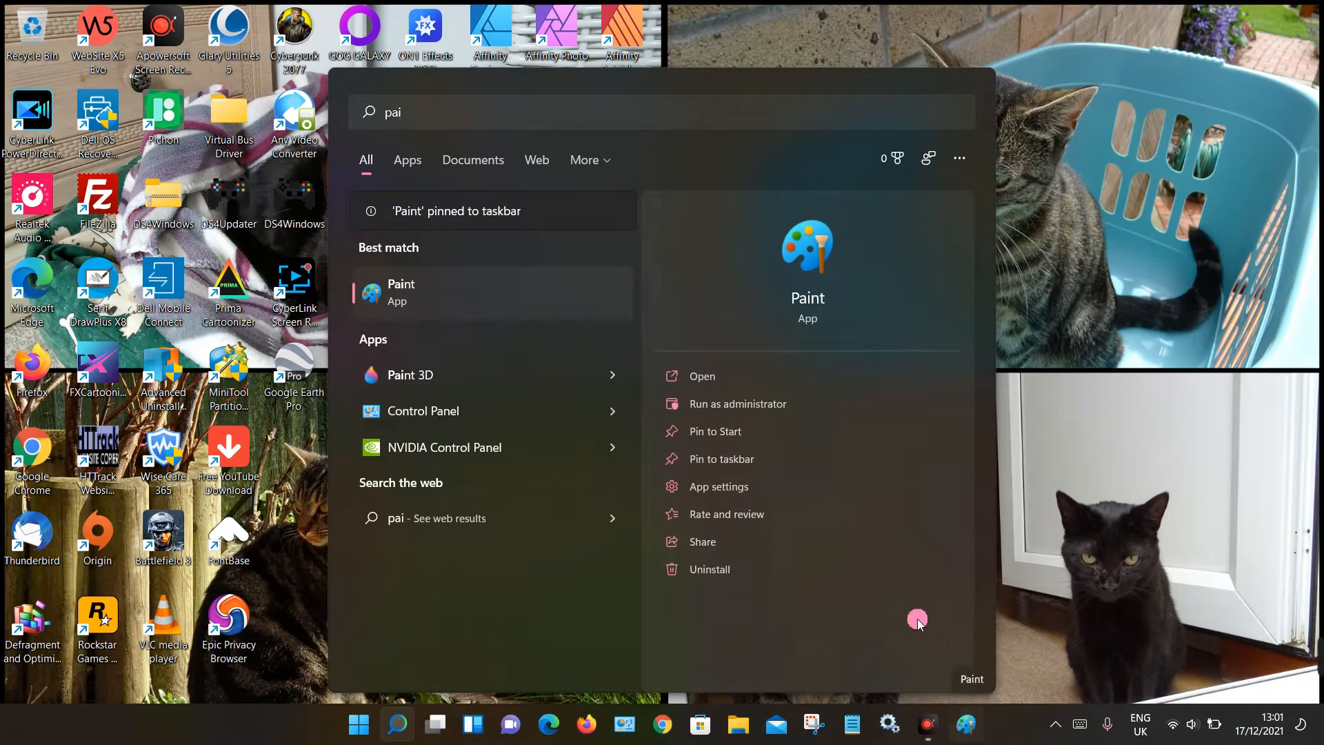
pyautogui.moveTo(718, 431)
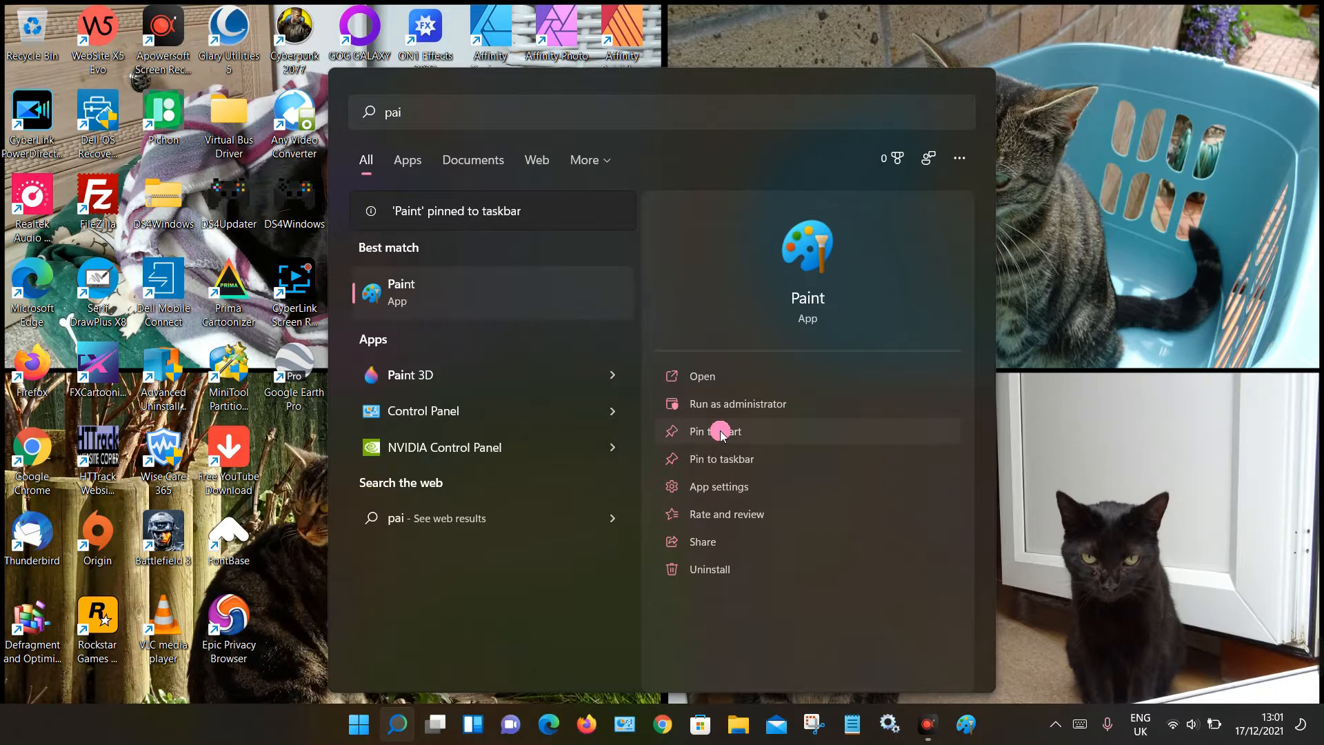
pyautogui.moveTo(597, 607)
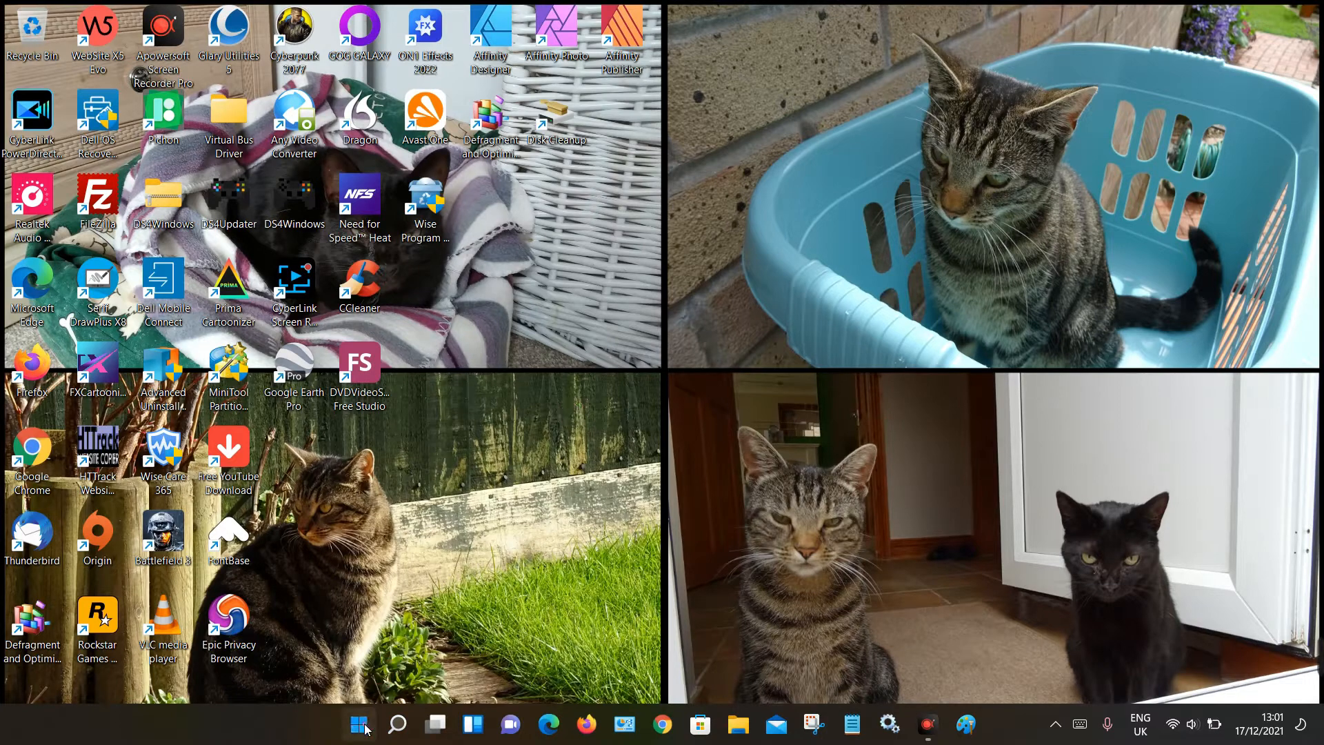
# Show Start's All apps list scrolled down to the P section with Paint
pyautogui.click(358, 724)
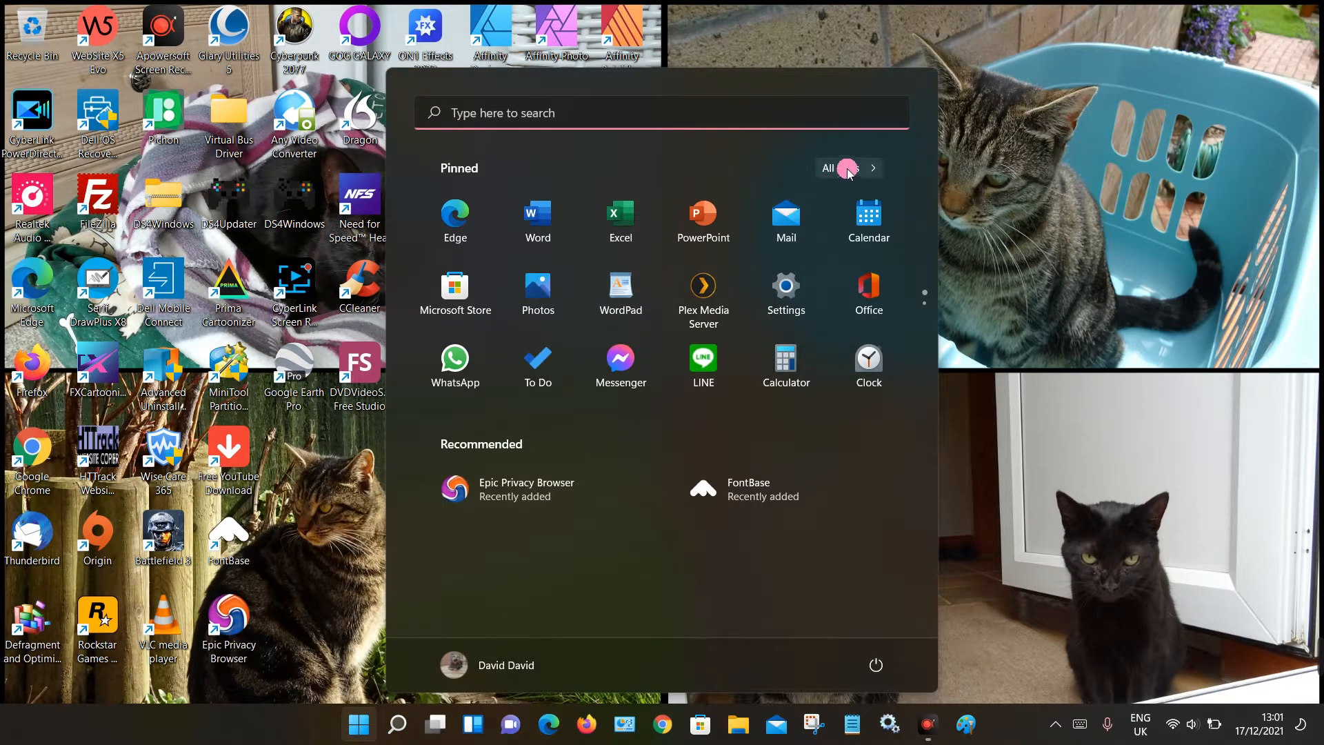
pyautogui.click(827, 169)
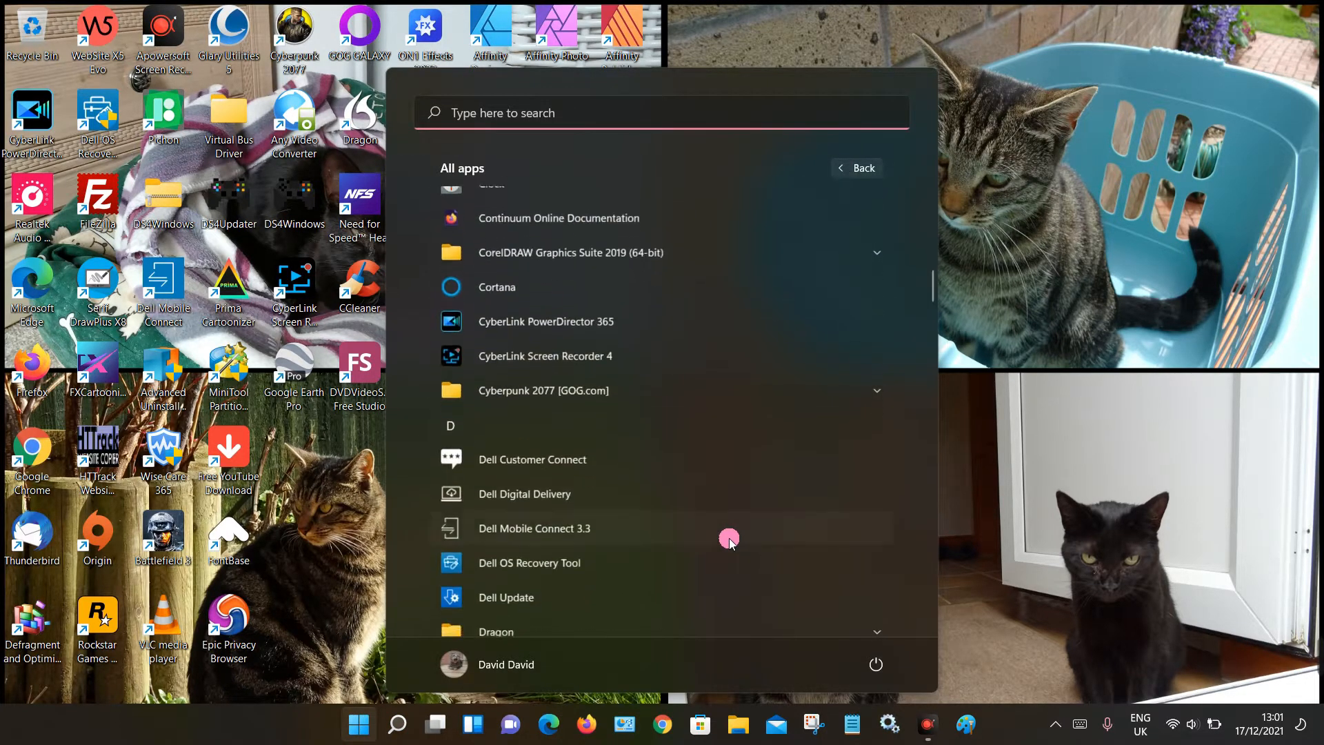
pyautogui.scroll(-3)
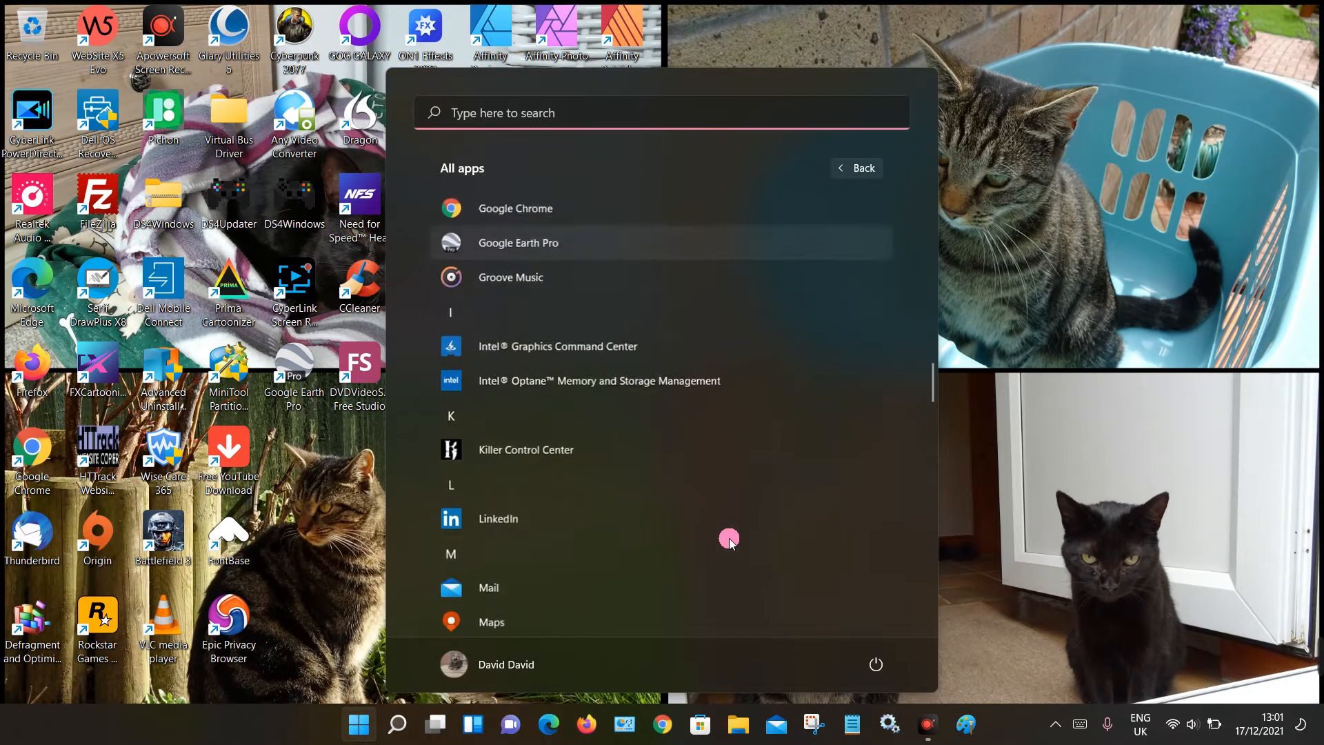
pyautogui.scroll(-3)
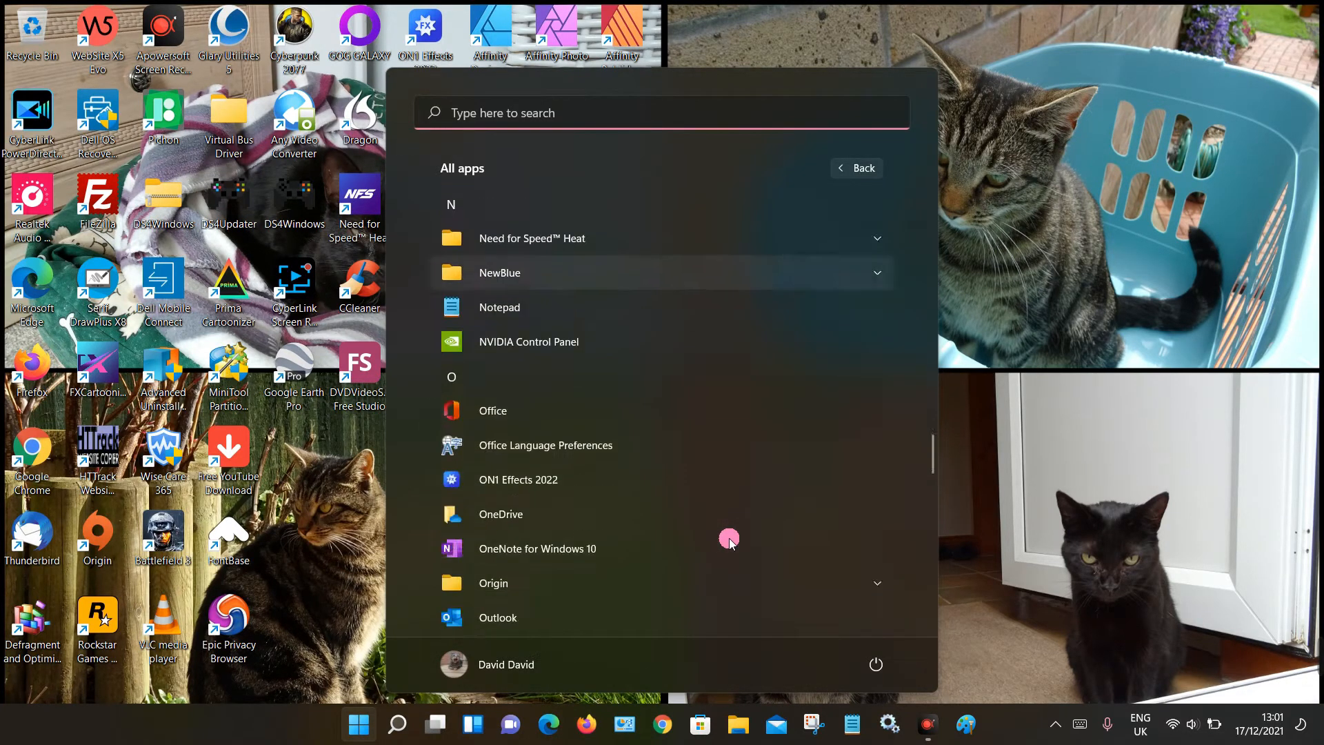
pyautogui.scroll(-3)
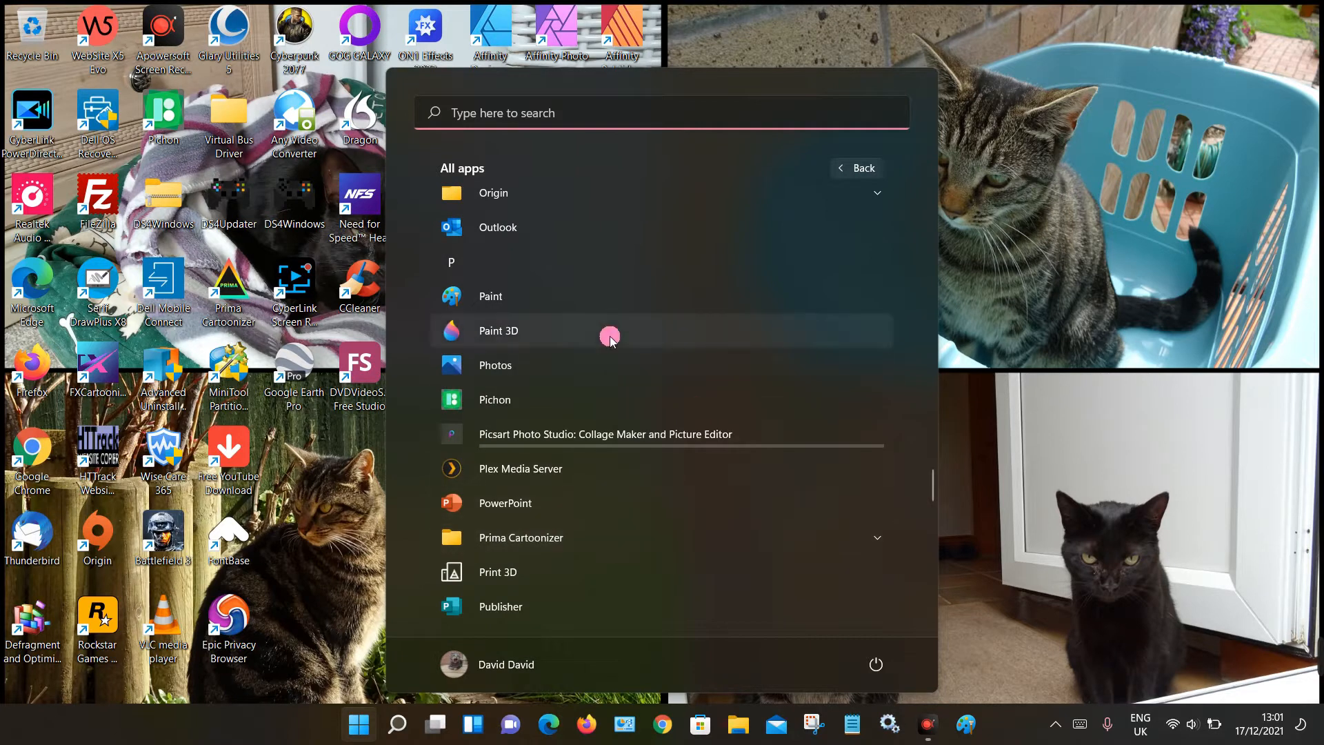
pyautogui.moveTo(477, 295)
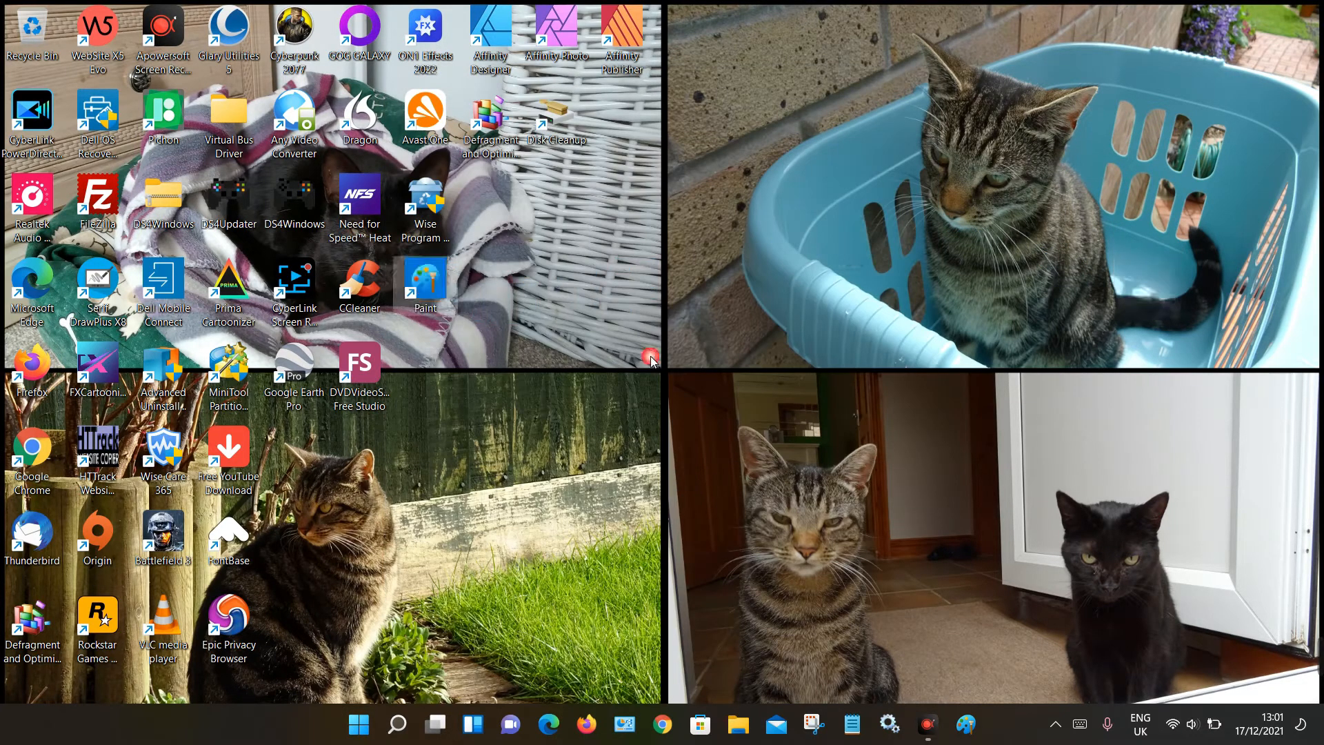
pyautogui.moveTo(439, 266)
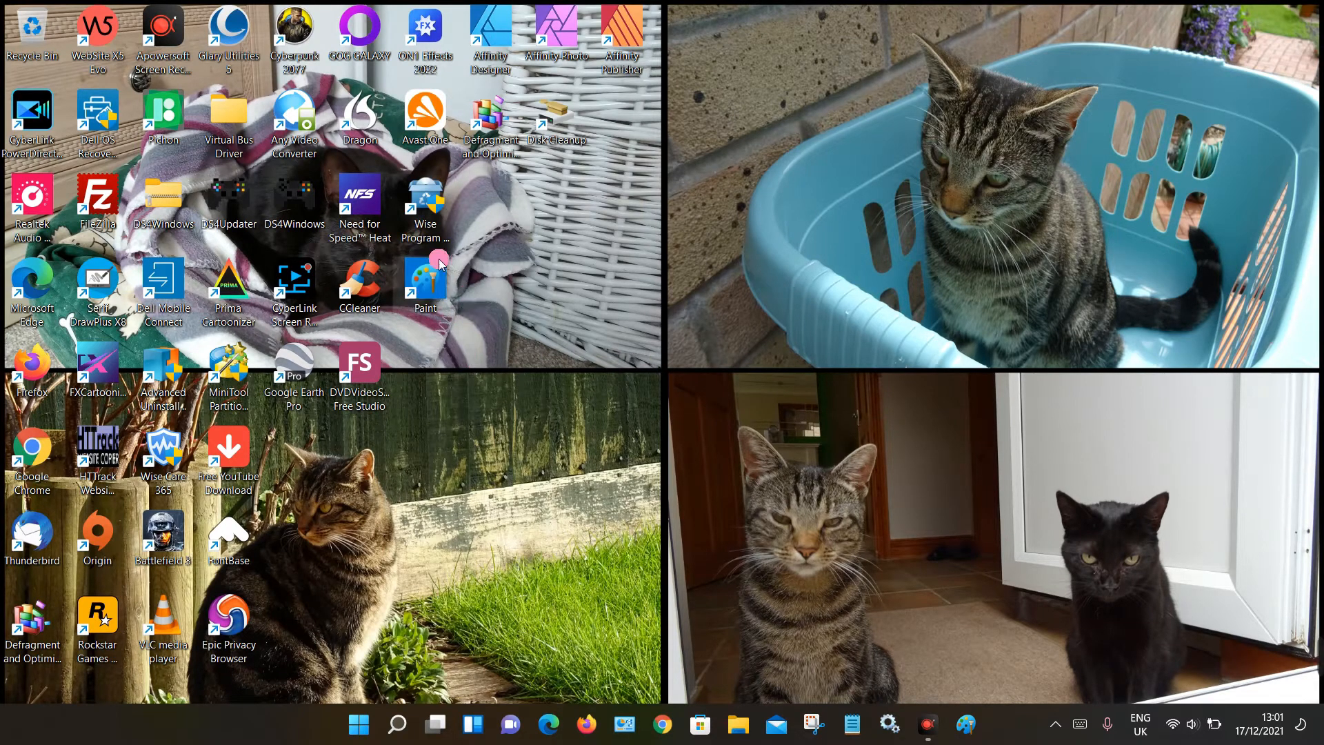
pyautogui.moveTo(624, 524)
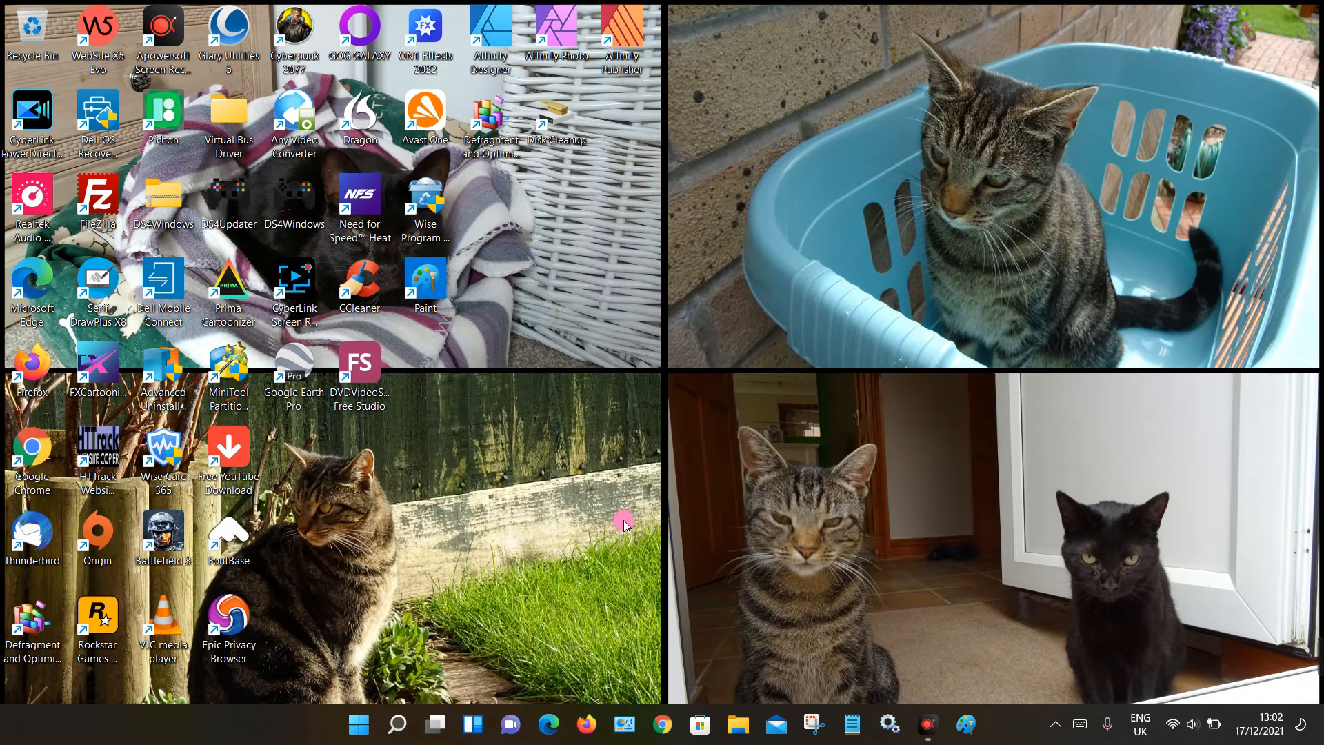